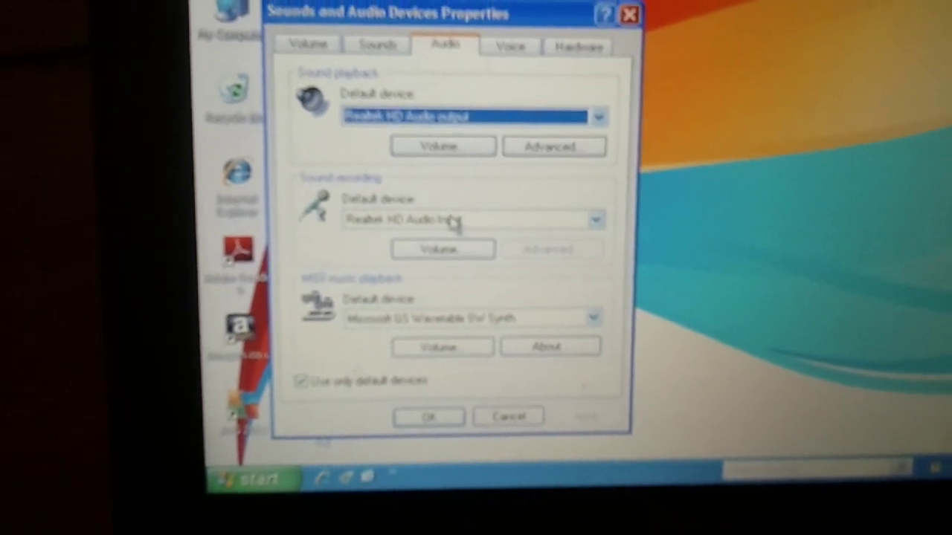
# Choose USB Audio CODEC as the default Sound recording device in the Audio settings
pyautogui.click(592, 221)
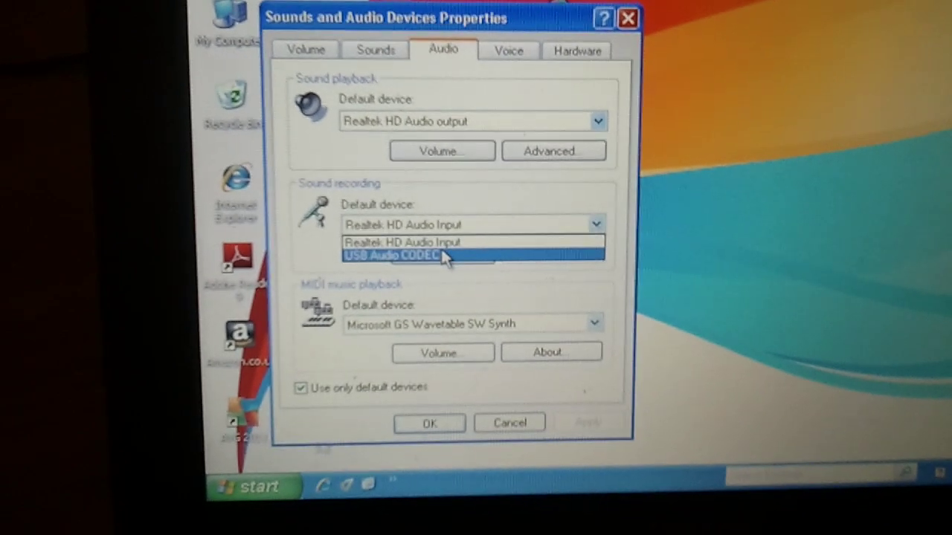
pyautogui.click(399, 256)
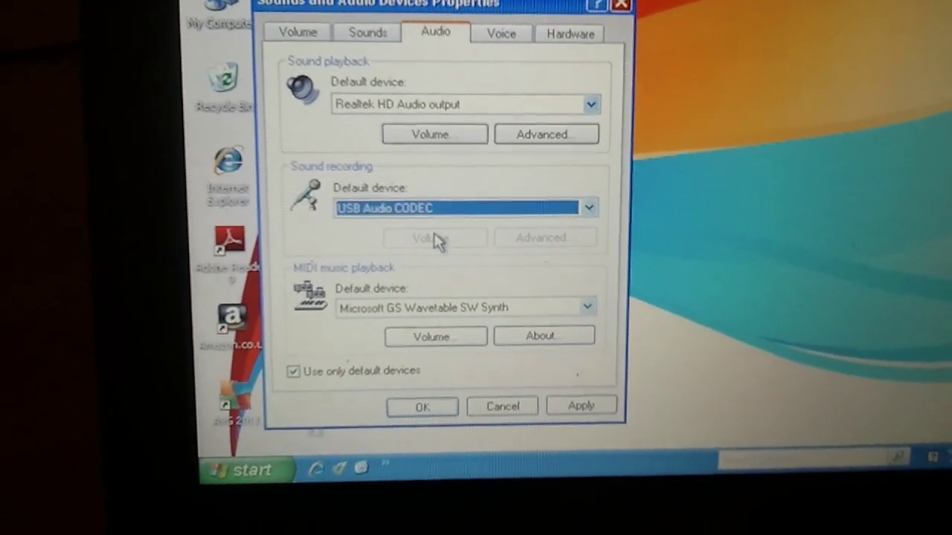